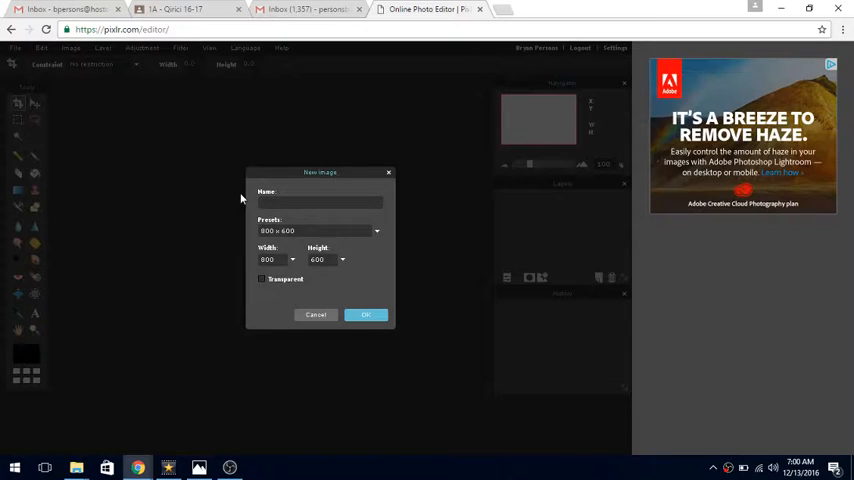
Name the new 800×600 blank image 'Layered Image' and create it.
{"action": "type", "text": "Layered Image"}
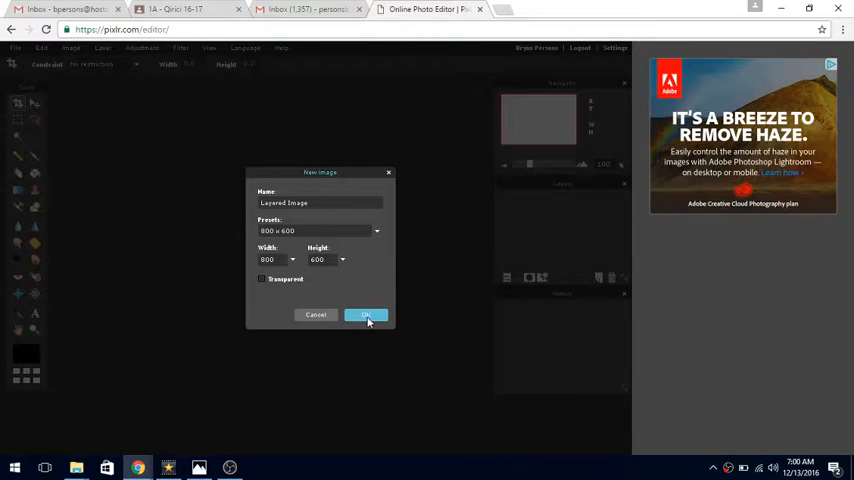
{"action": "left_click", "coordinate": [366, 314]}
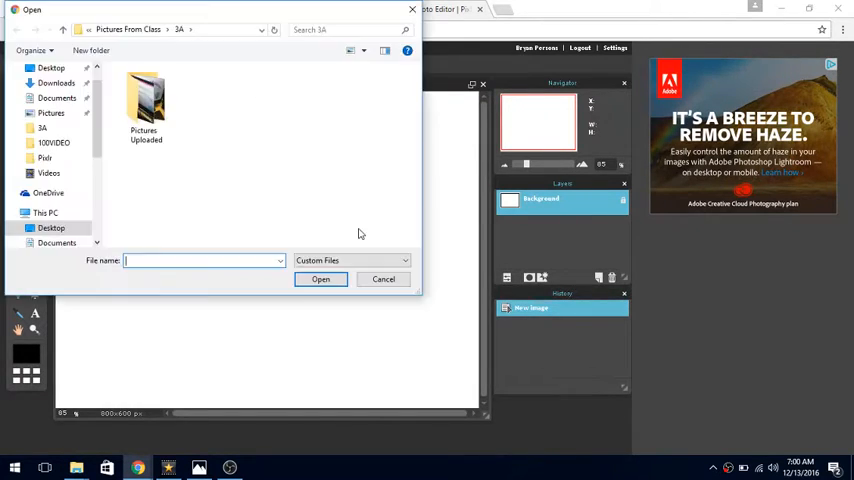
{"action": "mouse_move", "coordinate": [205, 133]}
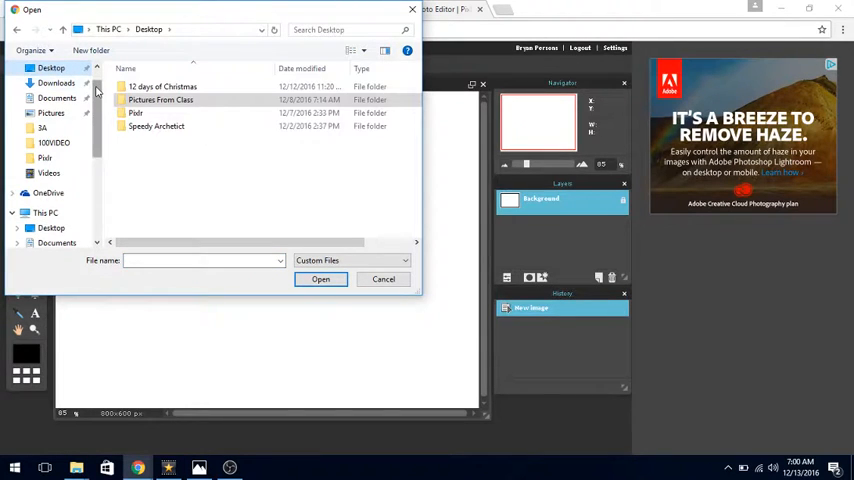
Open Rub_al_Khali_002 from the Desktop's Pixlr folder.
{"action": "left_click", "coordinate": [135, 113]}
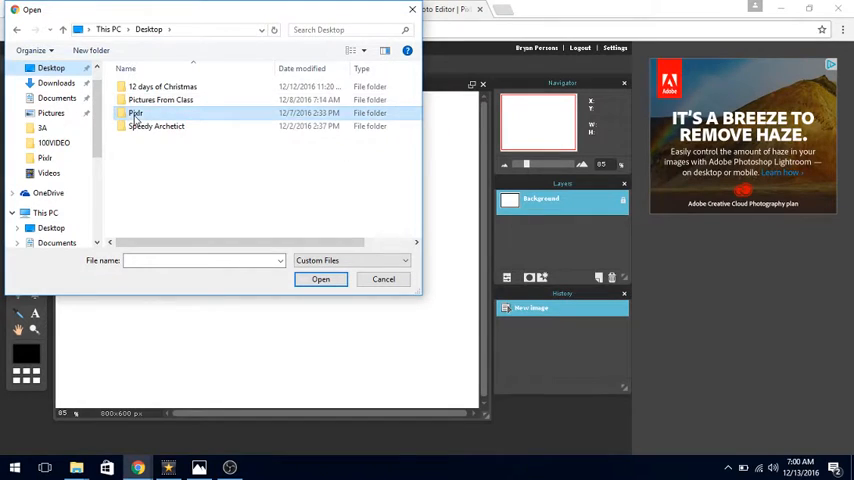
{"action": "double_click", "coordinate": [135, 113]}
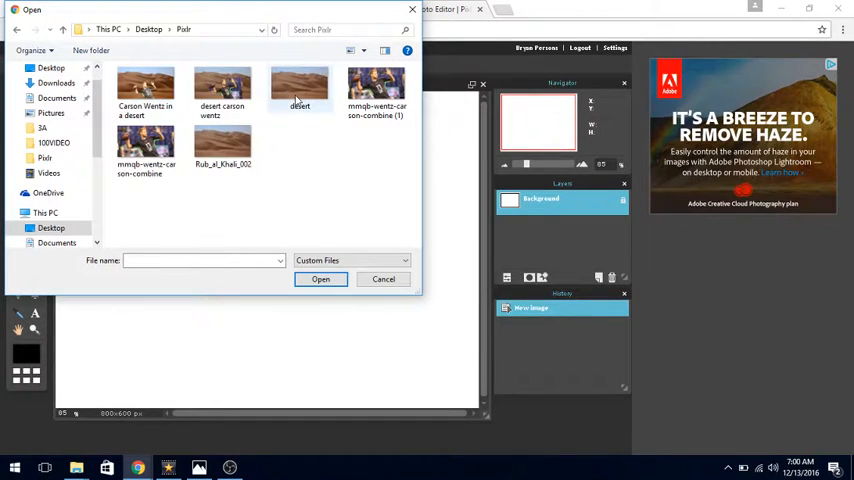
{"action": "left_click", "coordinate": [222, 147]}
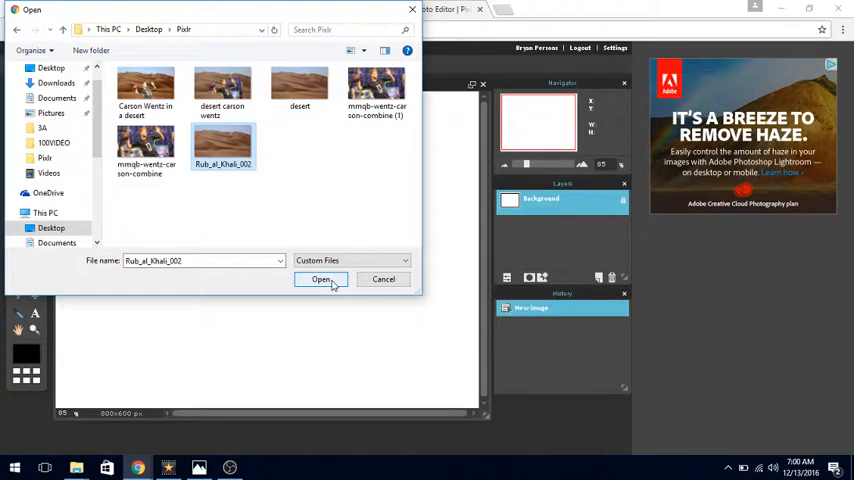
{"action": "left_click", "coordinate": [320, 279]}
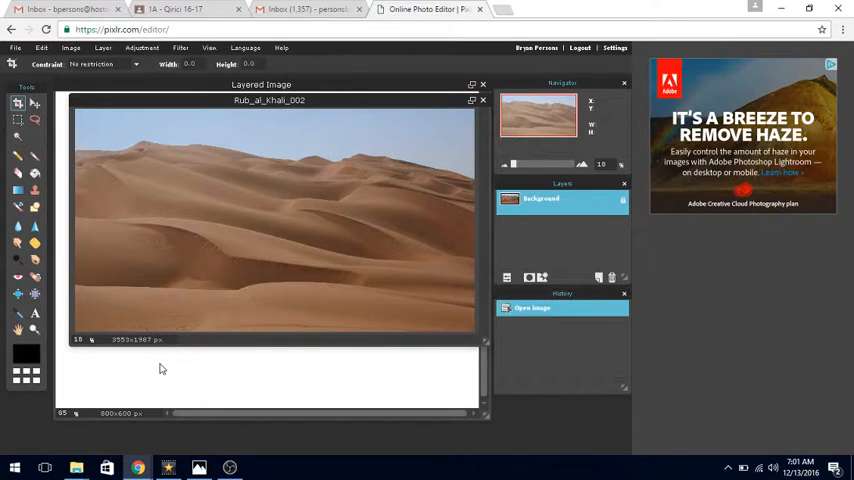
Open the mmqb-wentz-carson-combine photo from the Pixlr folder.
{"action": "left_click", "coordinate": [16, 48]}
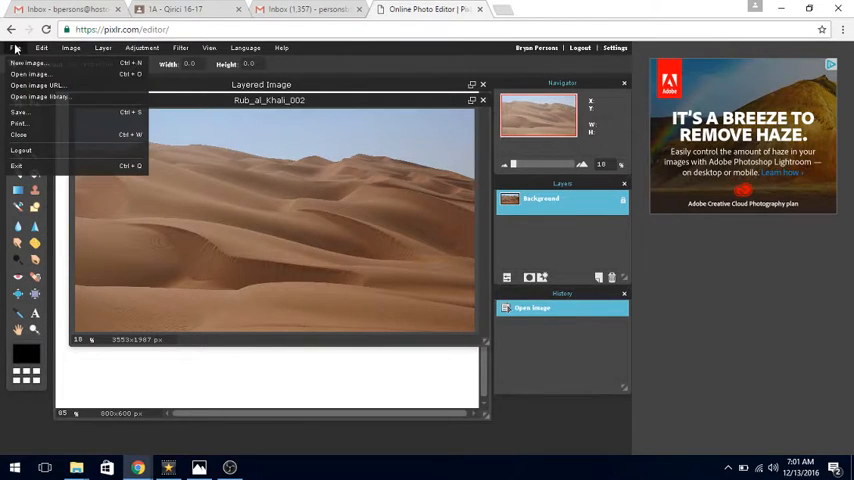
{"action": "left_click", "coordinate": [31, 74]}
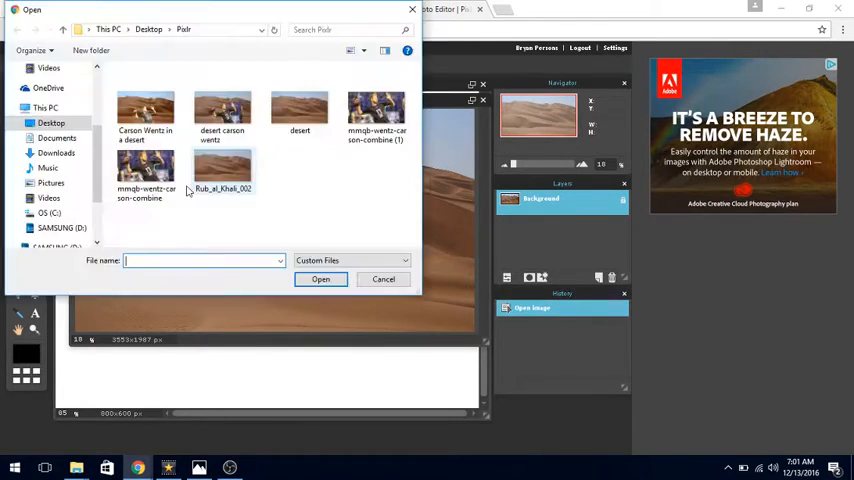
{"action": "left_click", "coordinate": [145, 170]}
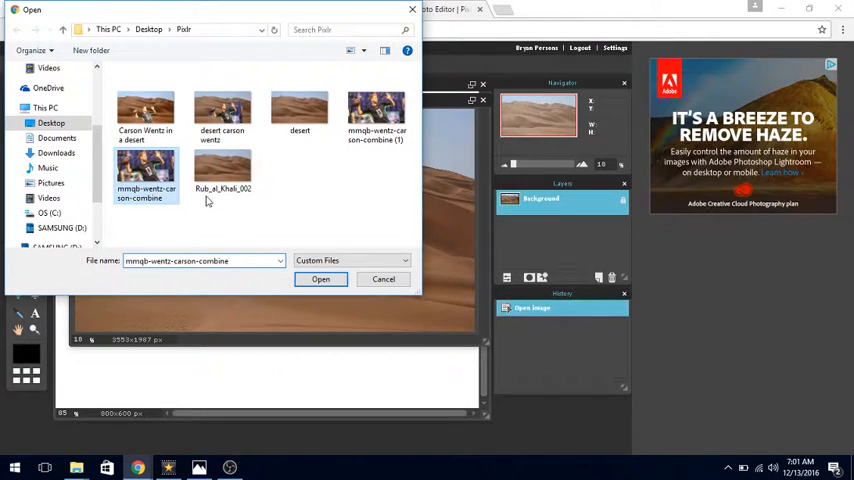
{"action": "left_click", "coordinate": [320, 279]}
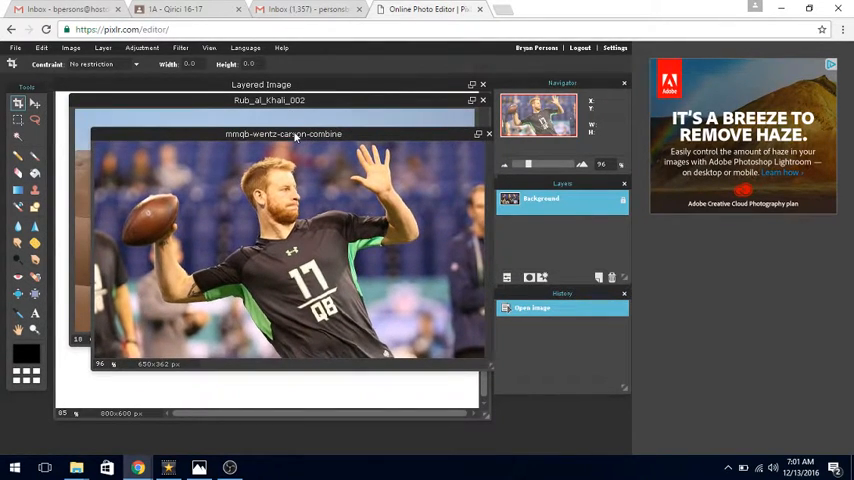
Select the Carson Wentz photo window to copy from.
{"action": "left_click", "coordinate": [489, 133]}
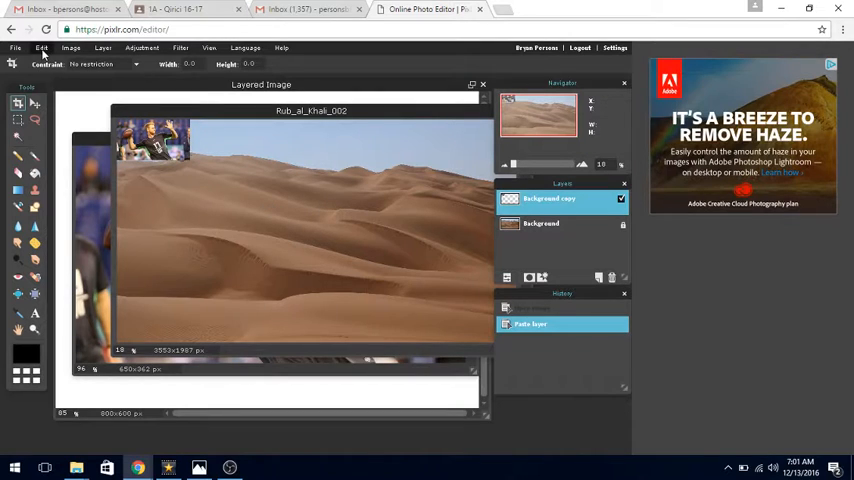
{"action": "left_click", "coordinate": [41, 47]}
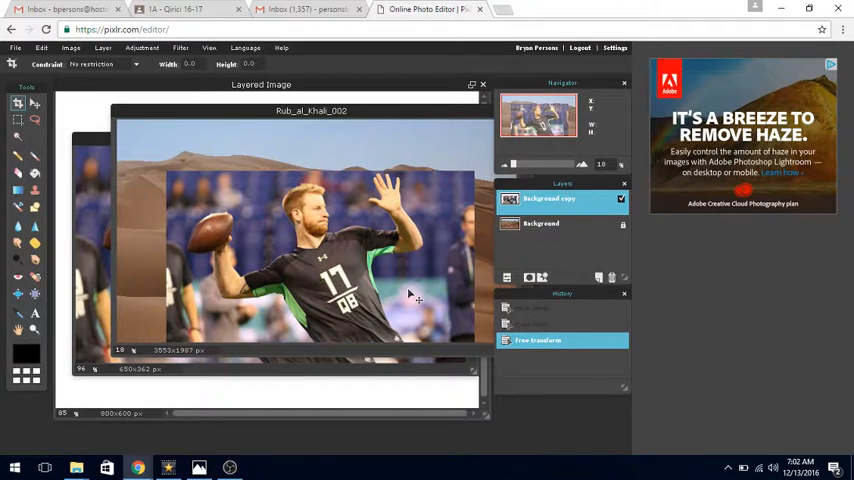
{"action": "mouse_move", "coordinate": [33, 105]}
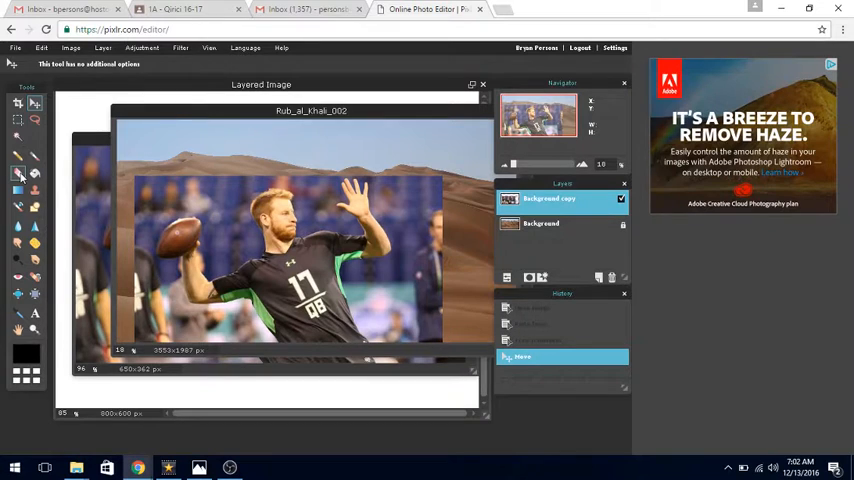
{"action": "mouse_move", "coordinate": [18, 172]}
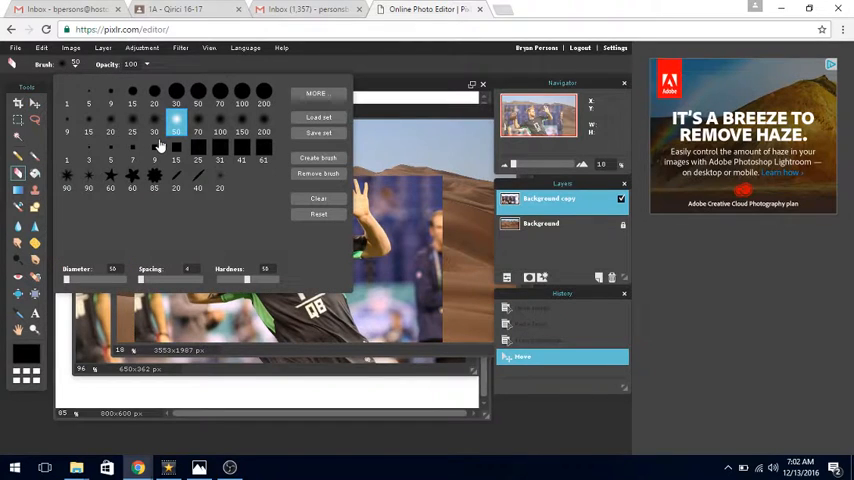
{"action": "left_click", "coordinate": [176, 150]}
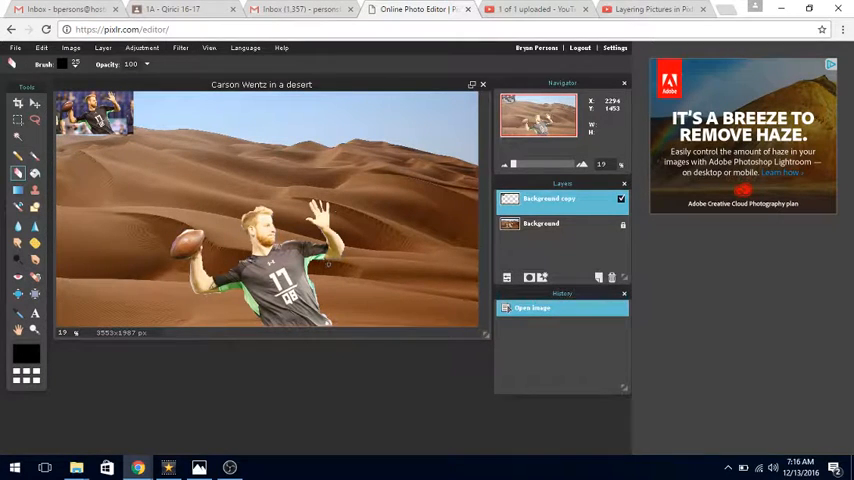
Save 'Carson Wentz in a desert' in PXD (Layered Pixlr image) format.
{"action": "left_click", "coordinate": [16, 47]}
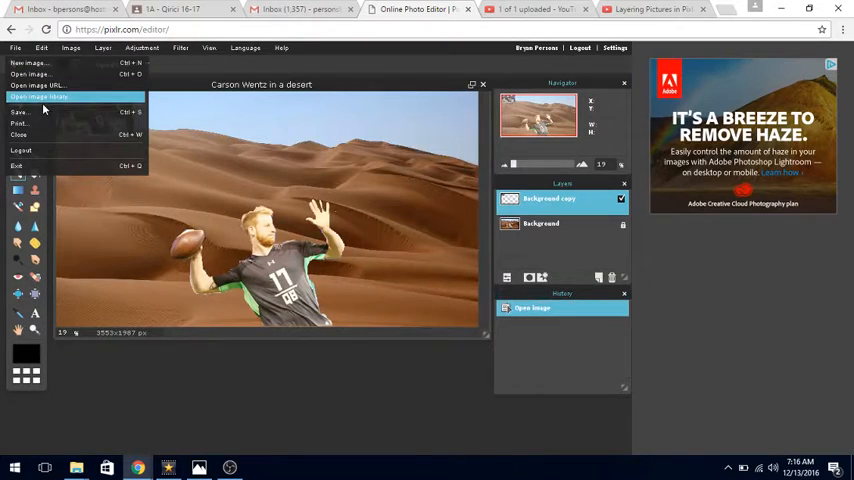
{"action": "left_click", "coordinate": [19, 112]}
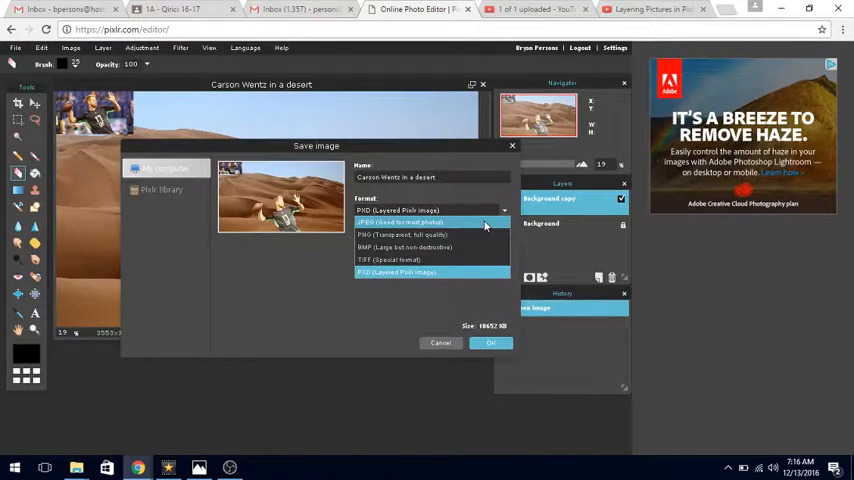
{"action": "left_click", "coordinate": [400, 222]}
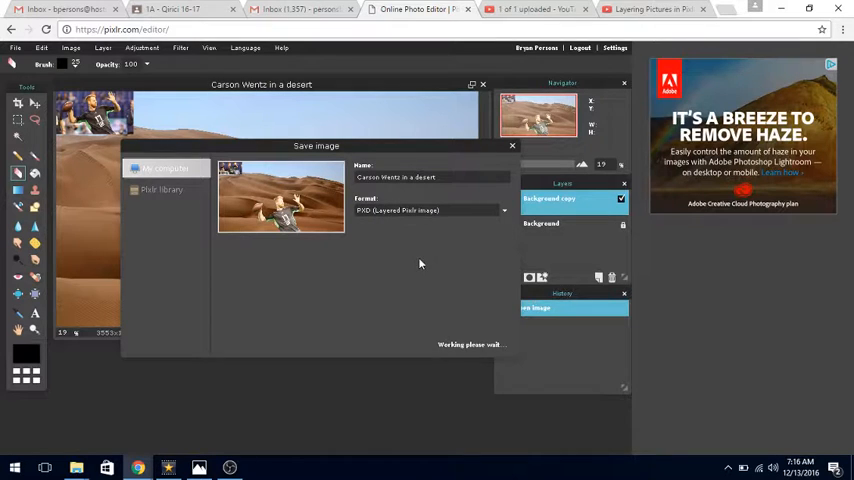
{"action": "mouse_move", "coordinate": [473, 275]}
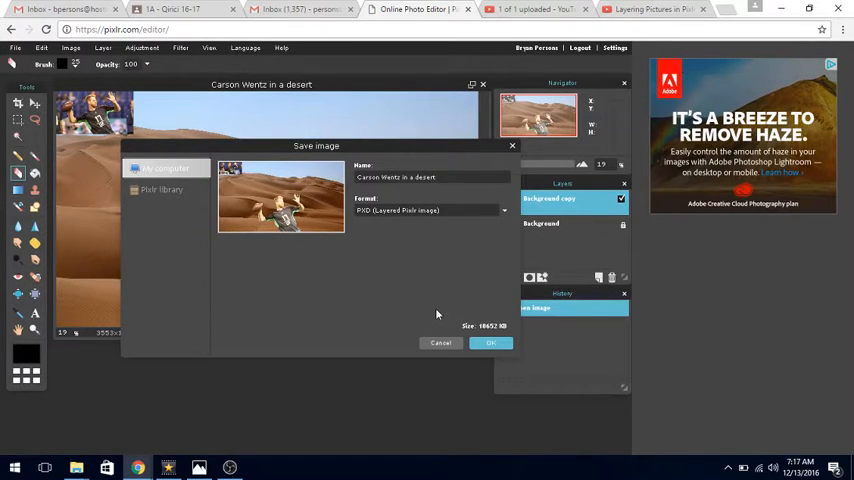
{"action": "left_click", "coordinate": [490, 342]}
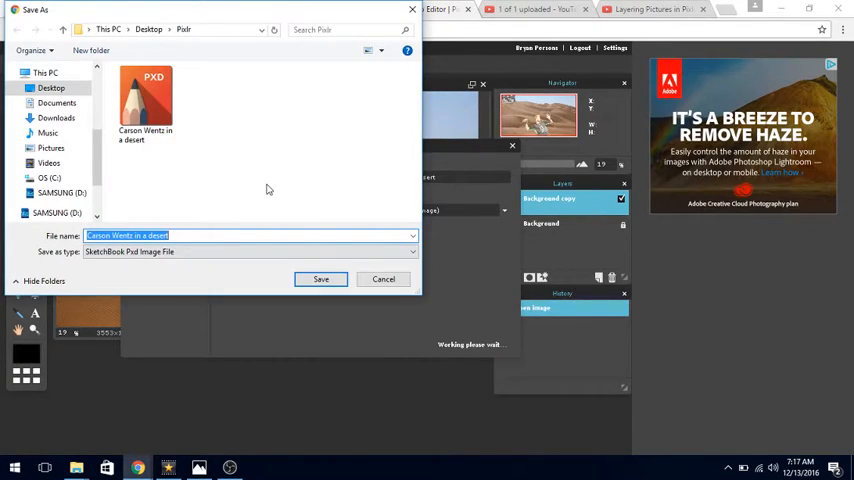